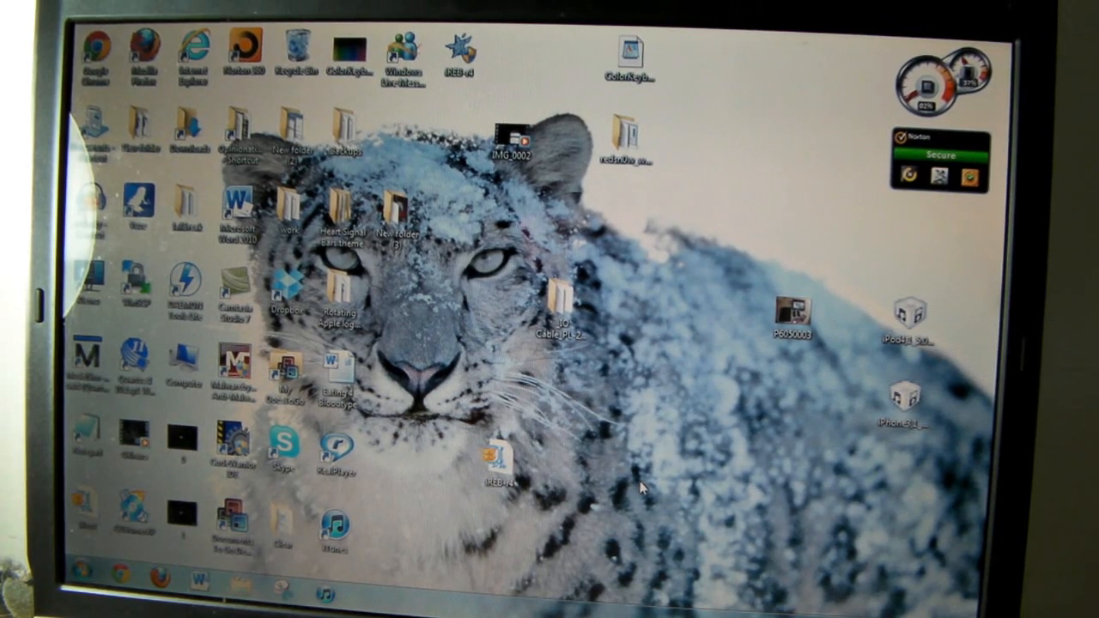
pyautogui.moveTo(873, 443)
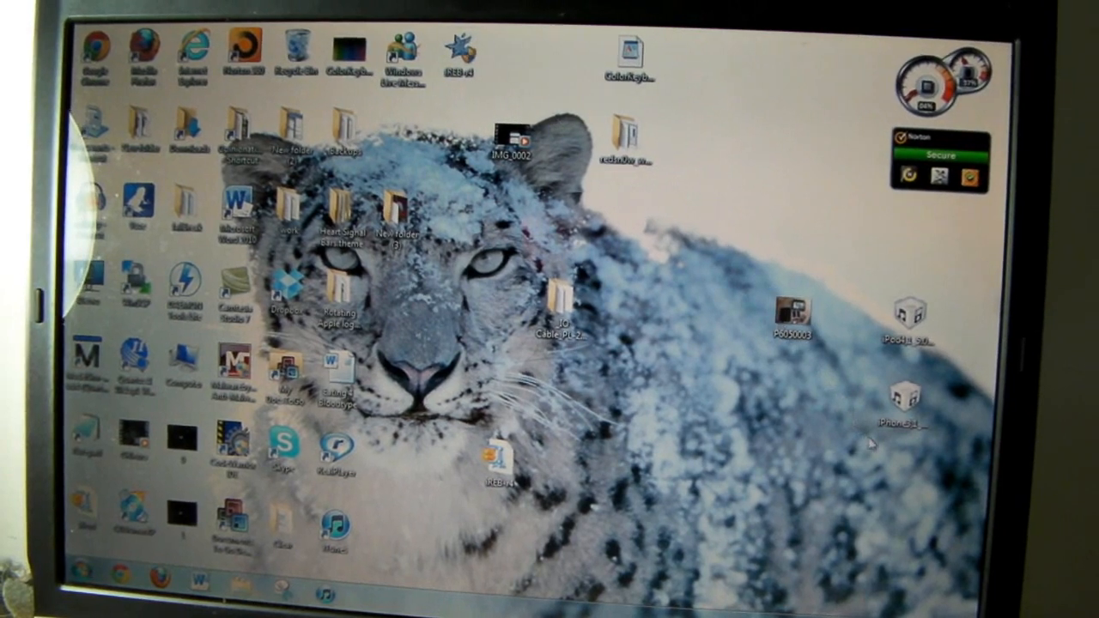
pyautogui.moveTo(948, 405)
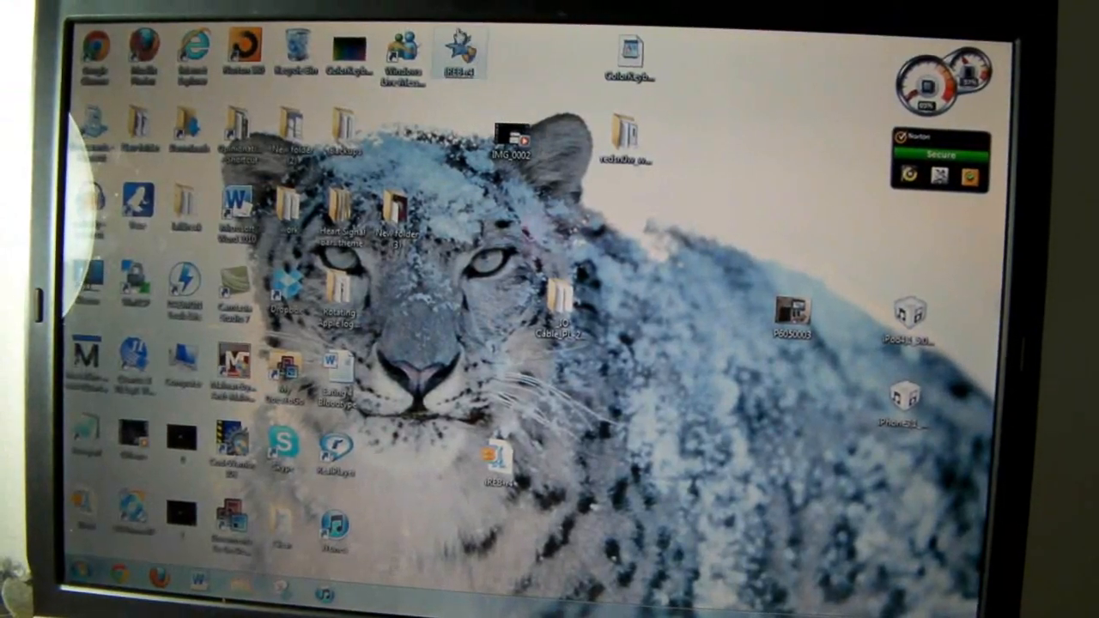
# Step: Reach iREB's Compatibility settings for Windows XP SP2 mode and run as administrator
pyautogui.rightClick(461, 55)
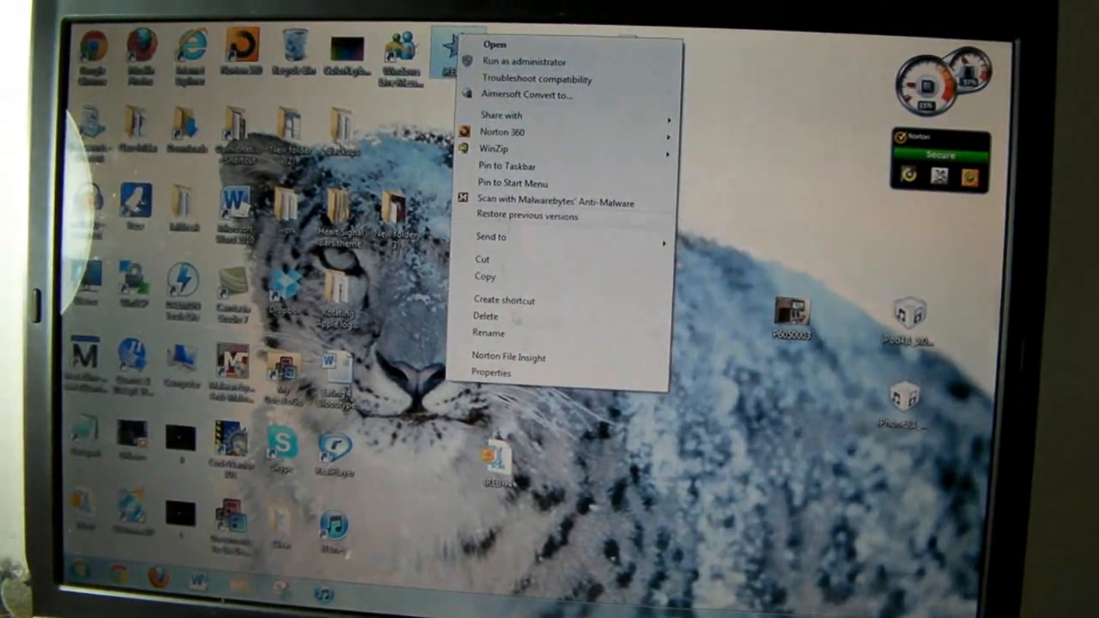
pyautogui.click(492, 371)
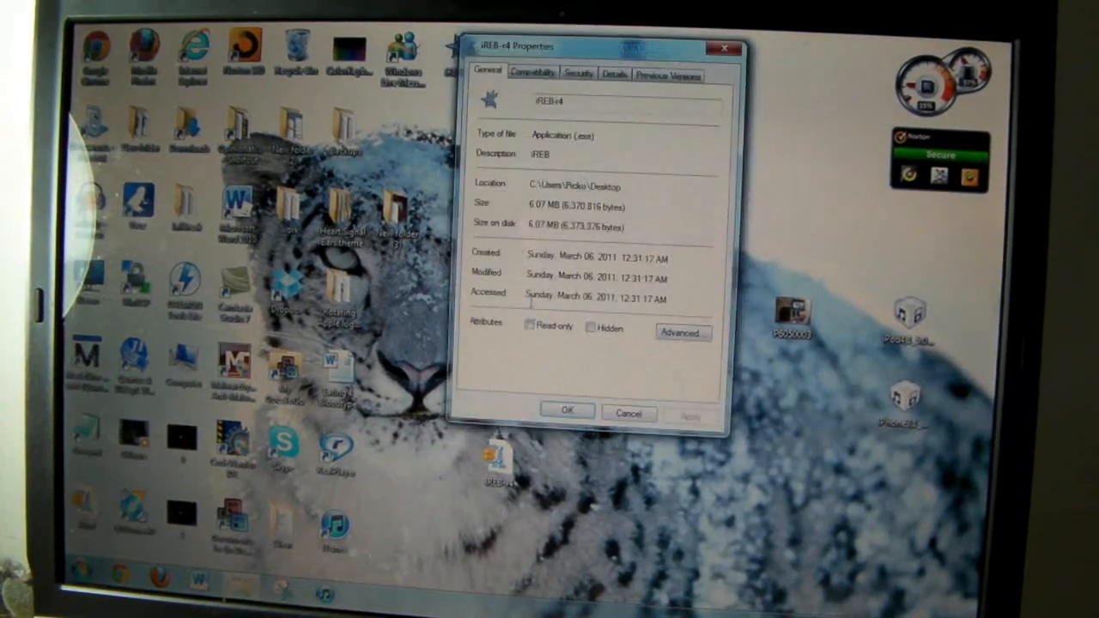
pyautogui.click(533, 72)
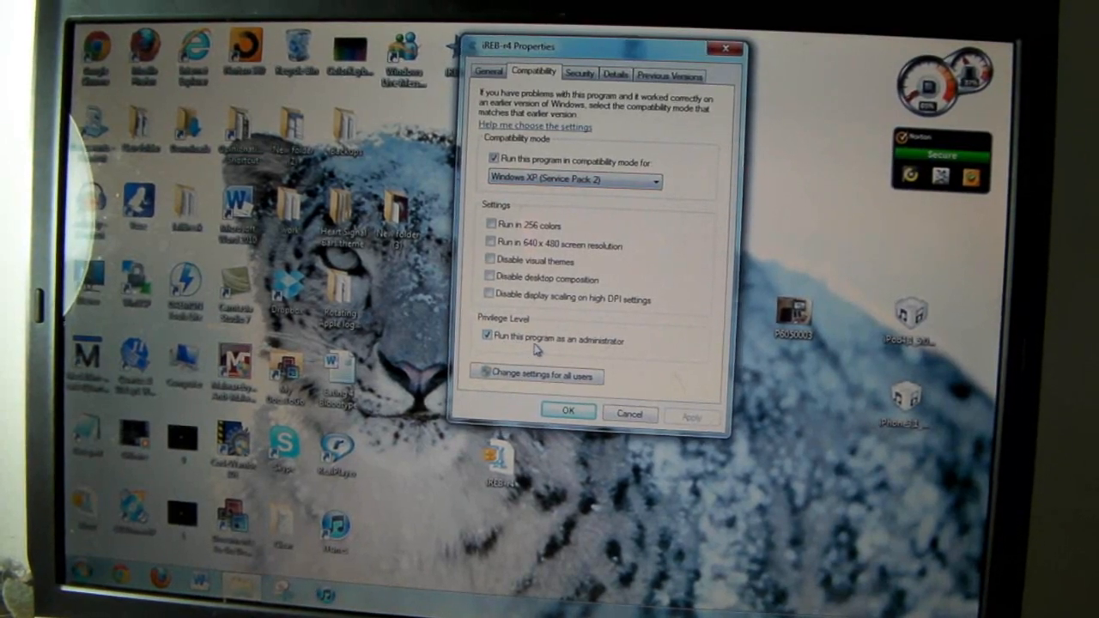
pyautogui.moveTo(679, 402)
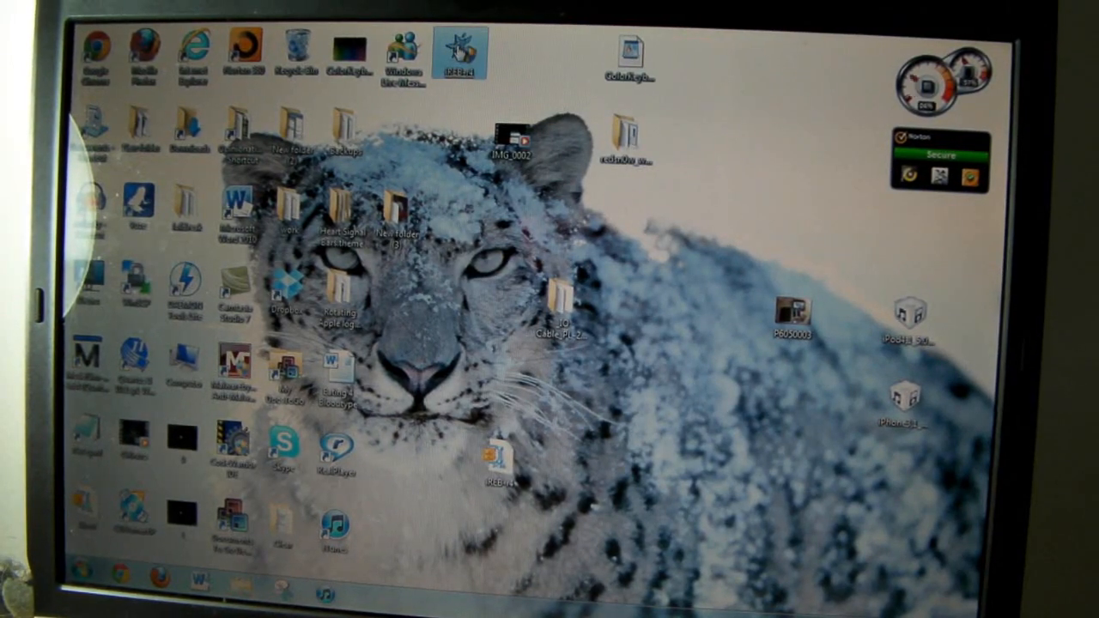
# Step: Launch iREB with User Account Control approval to put the iPhone 4 into pwned DFU
pyautogui.doubleClick(462, 52)
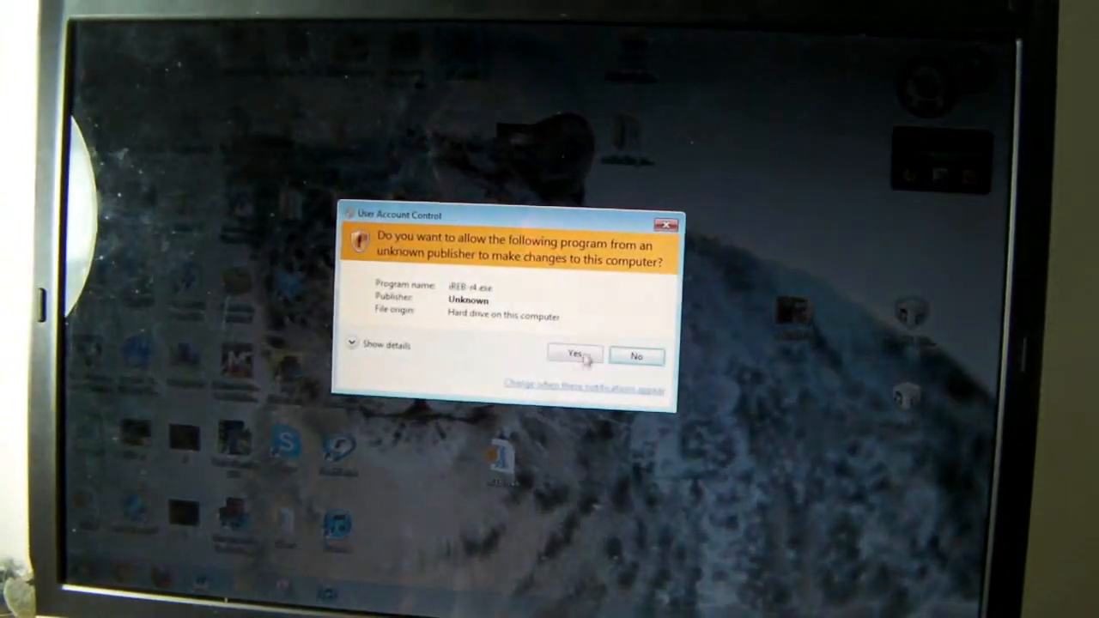
pyautogui.click(574, 355)
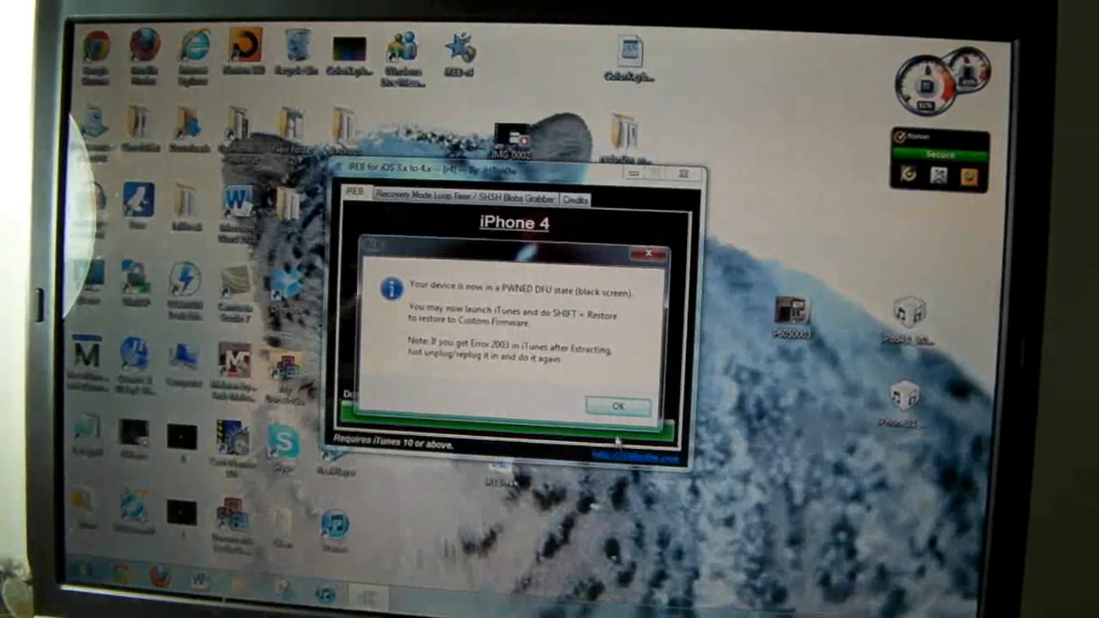
# Step: Dismiss iREB's pwned DFU message so iTunes can detect the iPhone in recovery mode
pyautogui.click(618, 407)
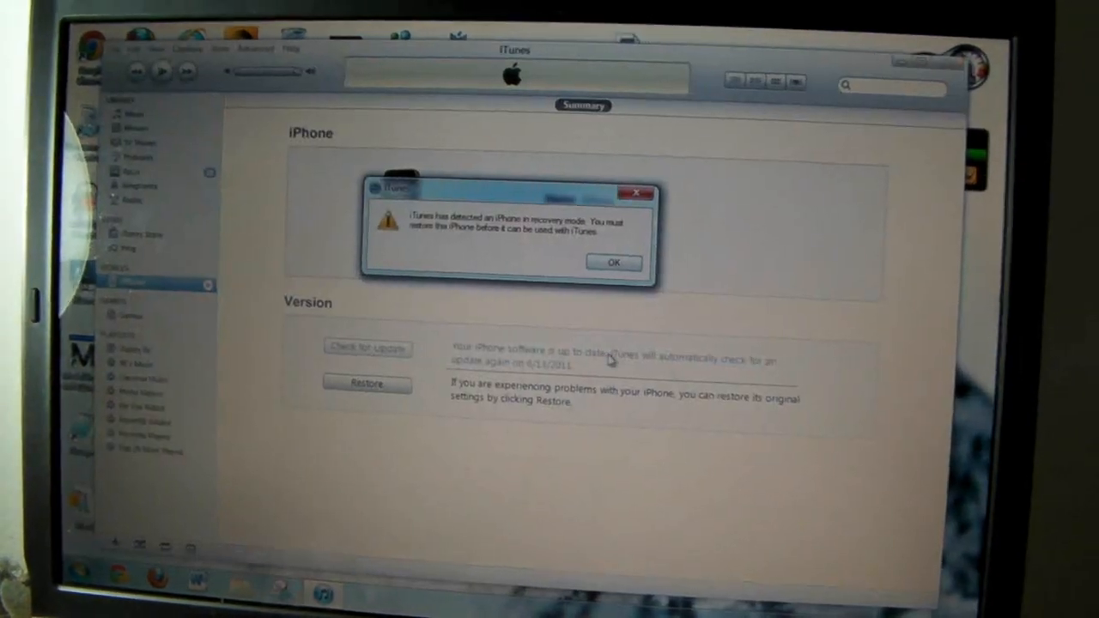
# Step: Start the iTunes restore of the iPhone to custom iOS 5.0 firmware and confirm erasing
pyautogui.click(614, 262)
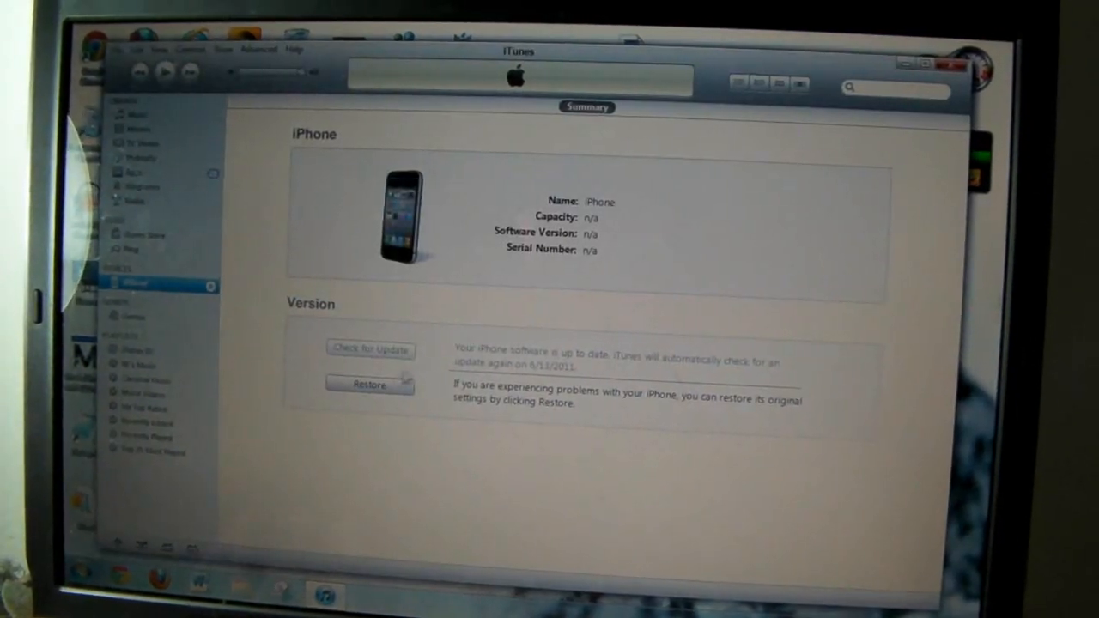
pyautogui.click(370, 385)
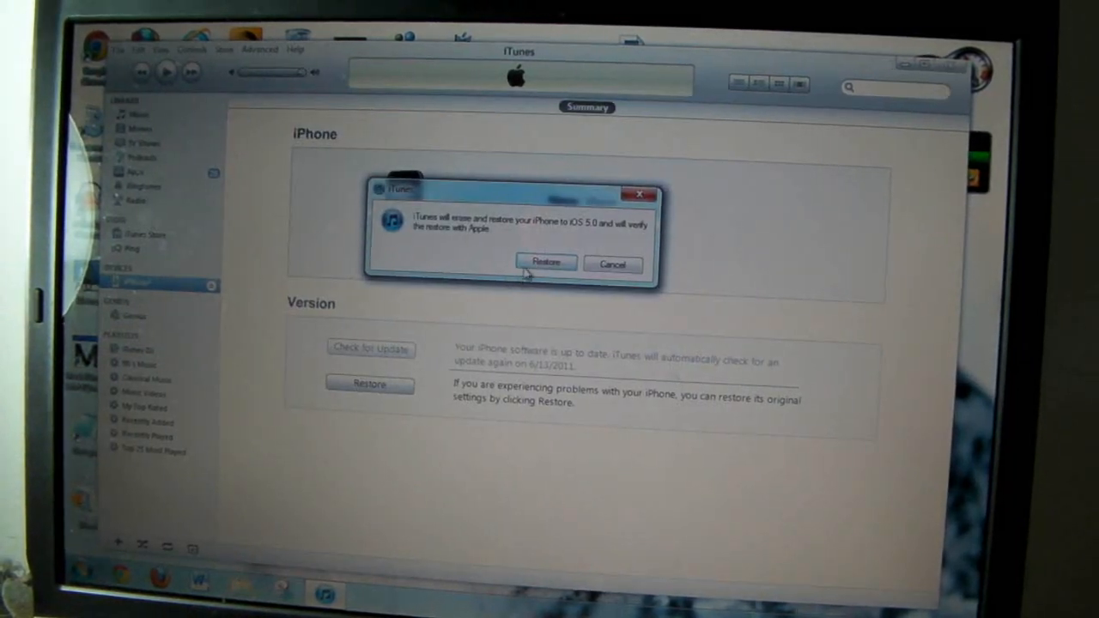
pyautogui.click(546, 262)
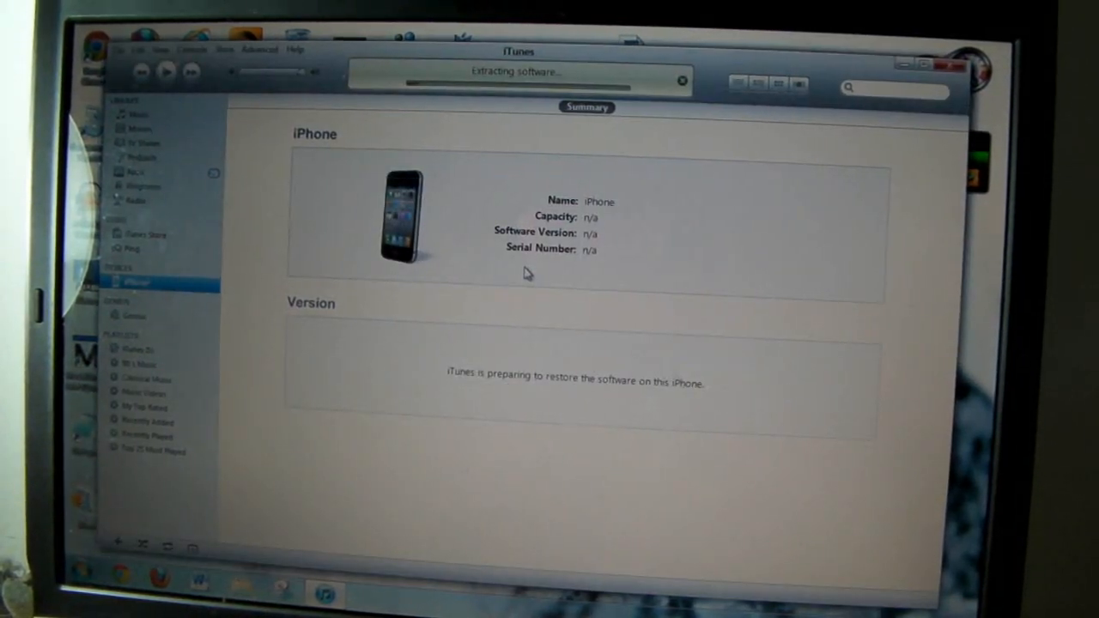